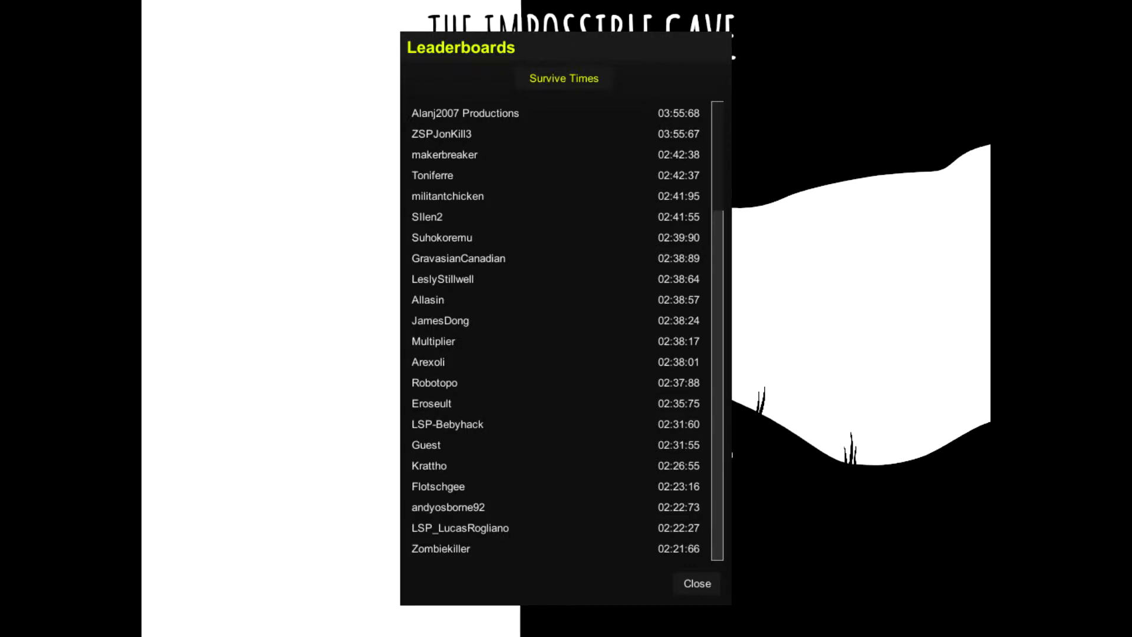
Scroll down the Survive Times leaderboard, then close it to the title screen showing 01:58:09.
left_click(695, 583)
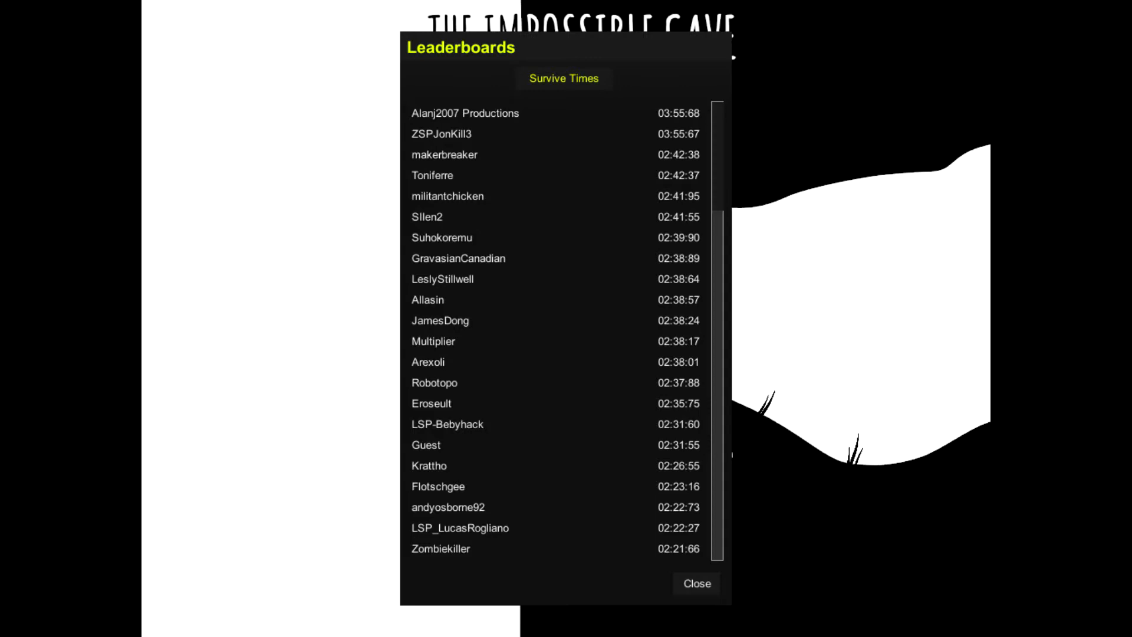
scroll("down", 3)
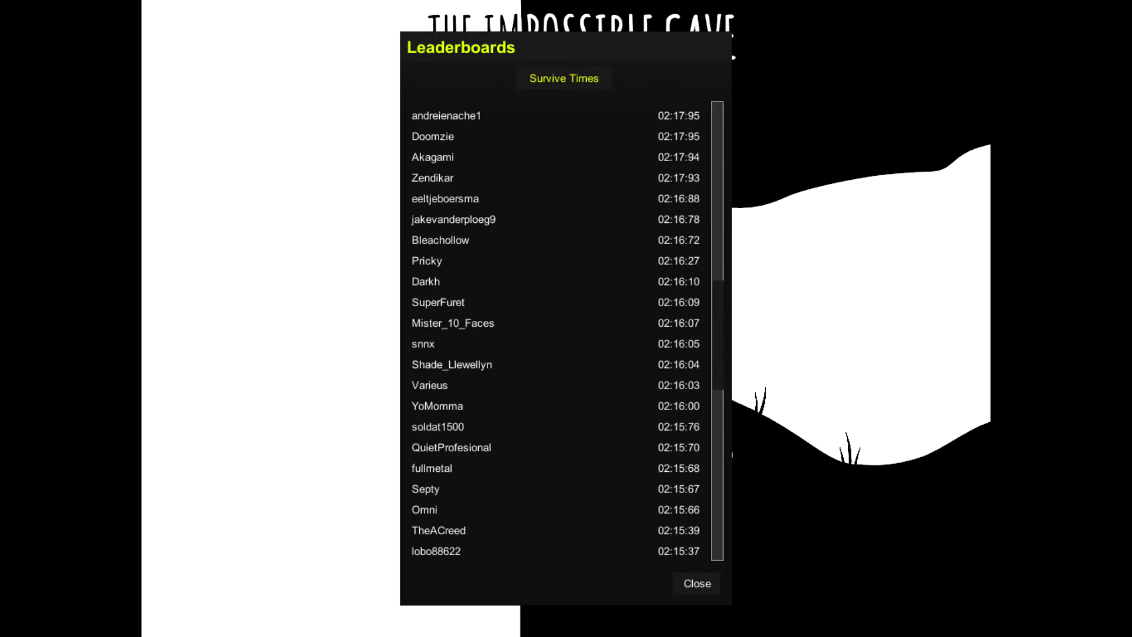
scroll("down", 3)
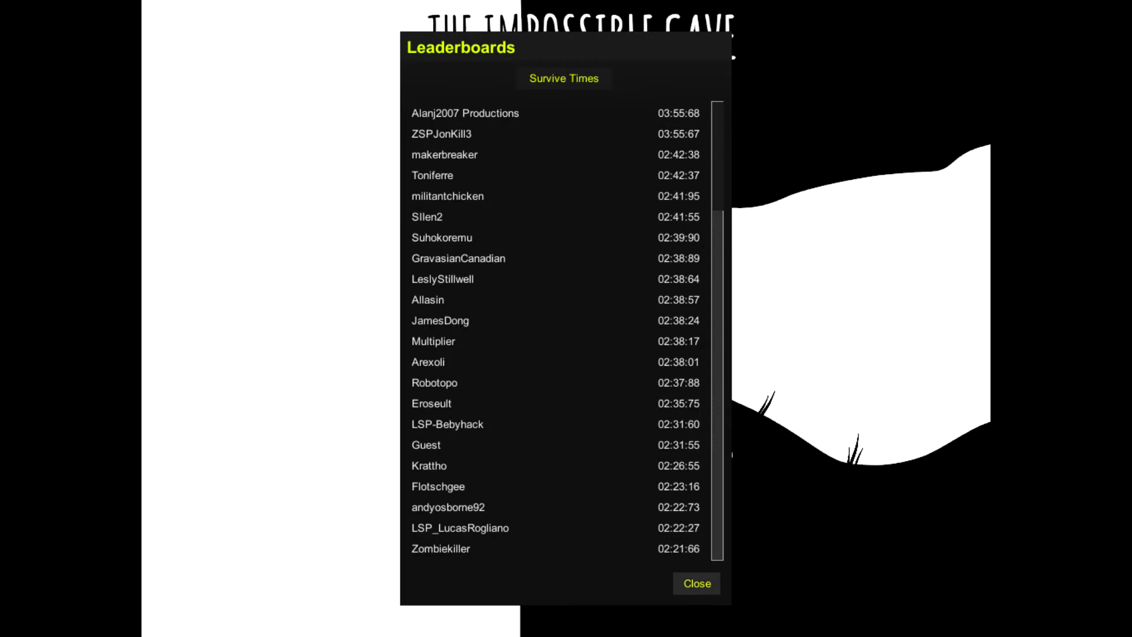
left_click(695, 584)
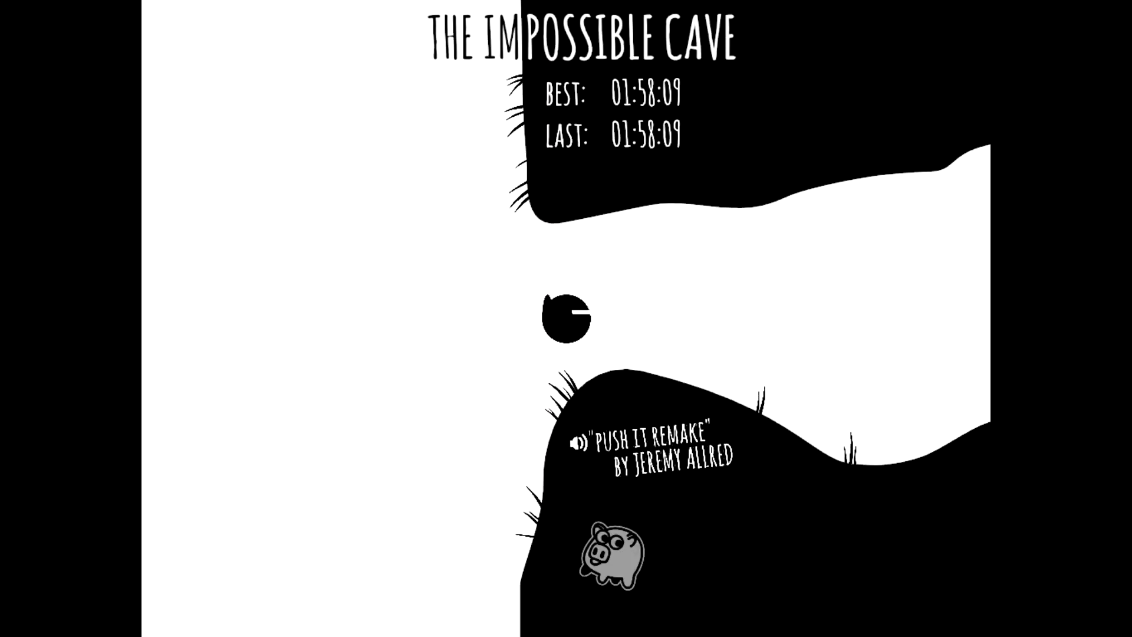